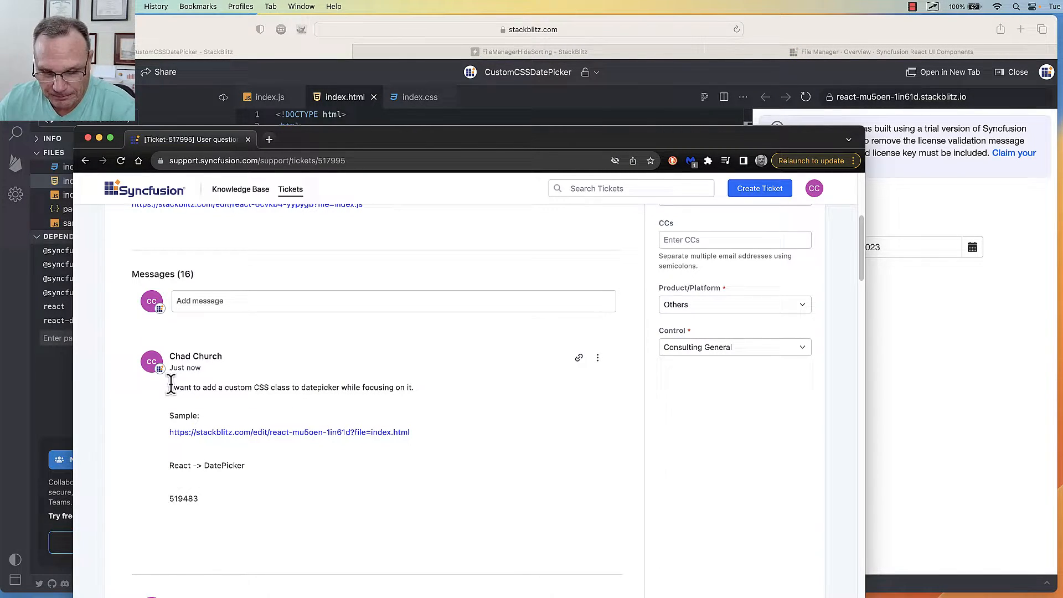
# Select the ticket text describing the focused DatePicker custom CSS request.
pyautogui.moveTo(169, 388); pyautogui.dragTo(425, 406)
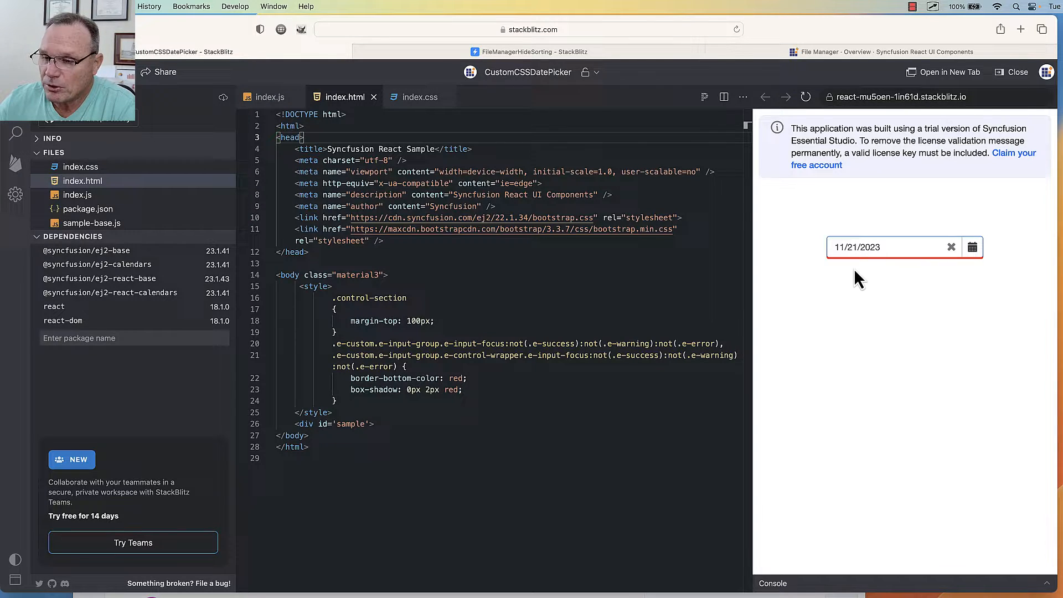
pyautogui.moveTo(880, 275)
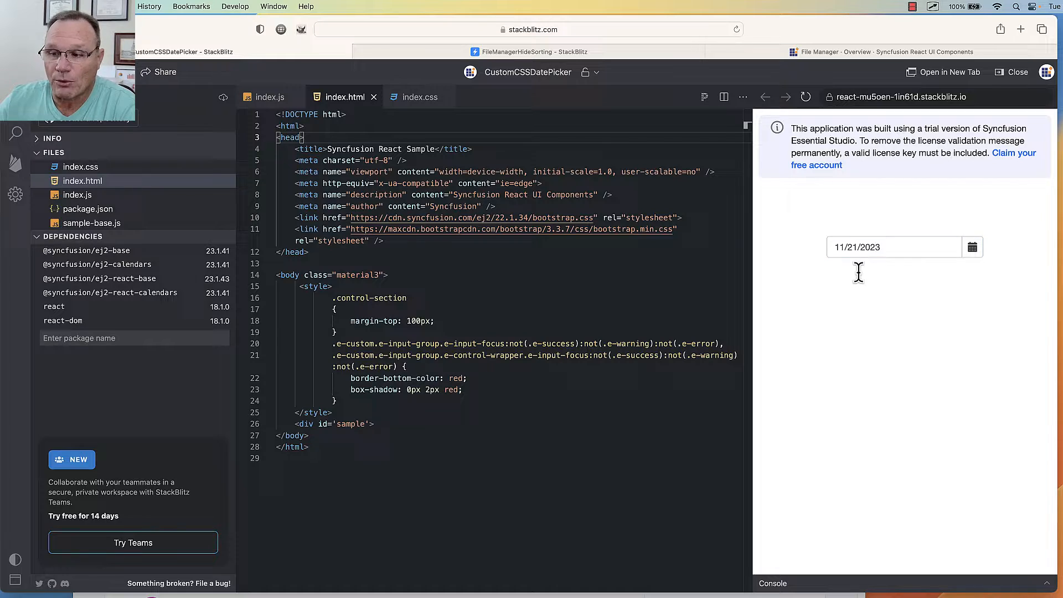
pyautogui.click(888, 247)
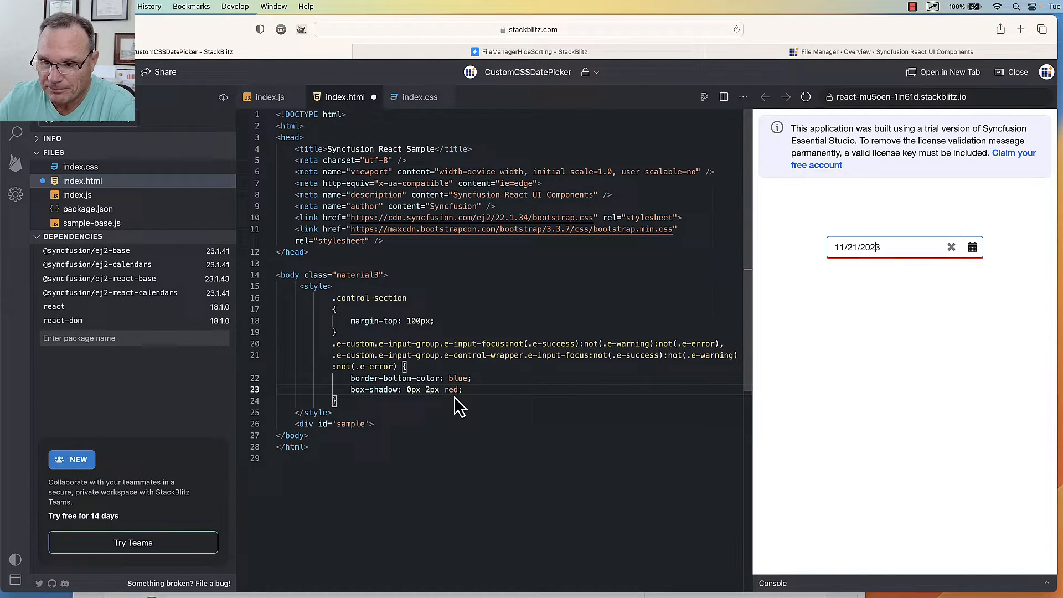
# Change the e-custom focus box-shadow colour from red to Blue in index.html.
pyautogui.write('Blue')
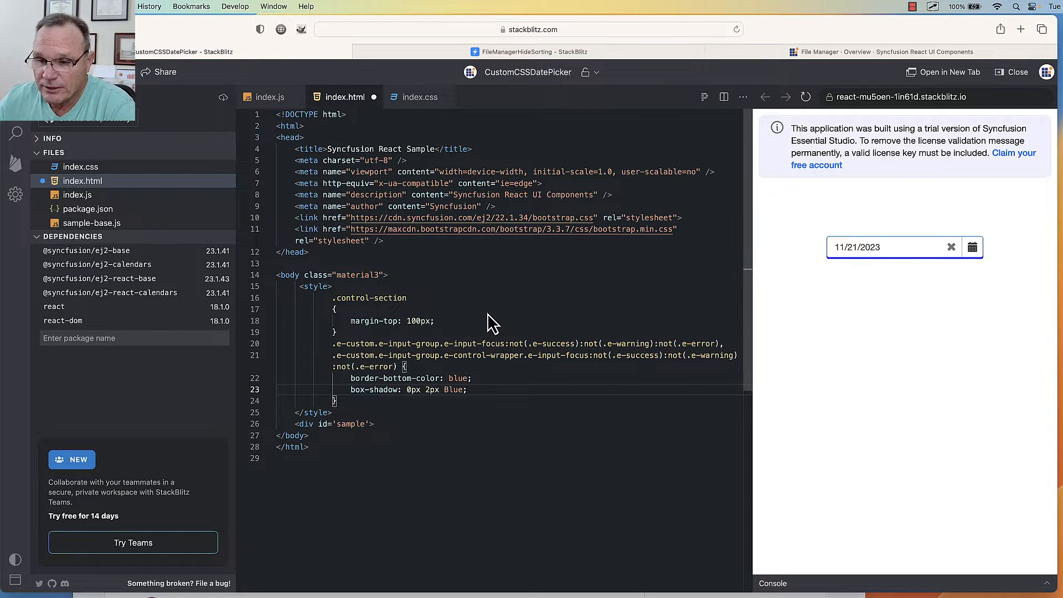
pyautogui.moveTo(370, 302)
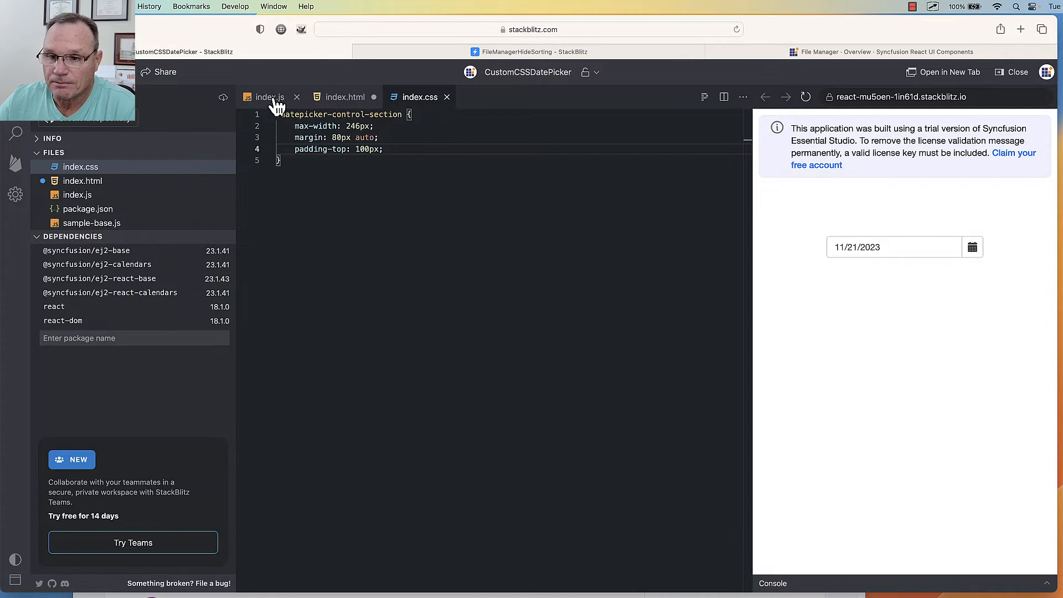
# Switch to index.js showing DatePickerComponent with cssClass="e-custom".
pyautogui.click(269, 97)
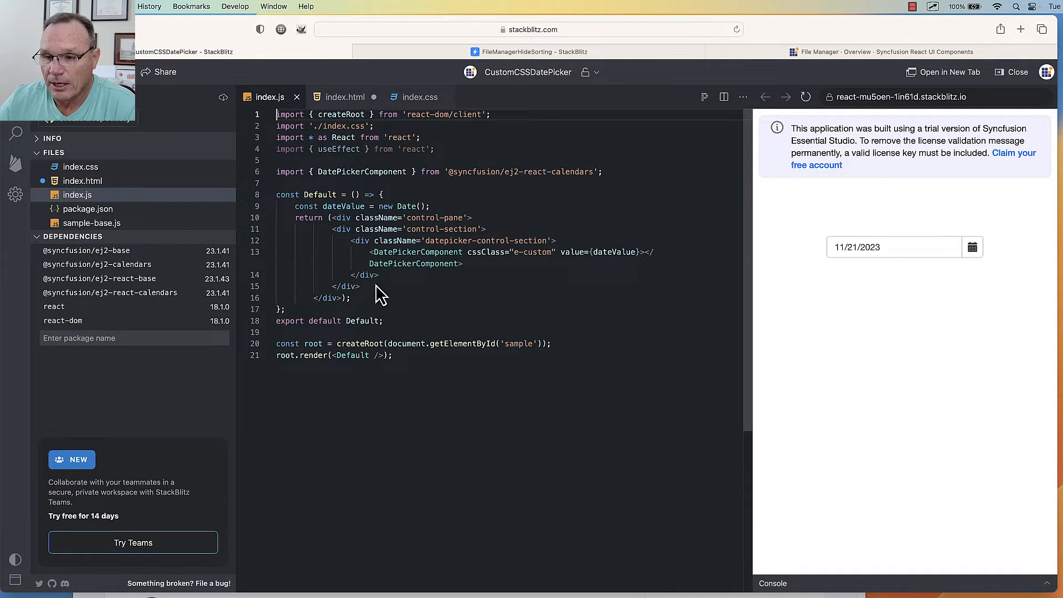
pyautogui.moveTo(536, 265)
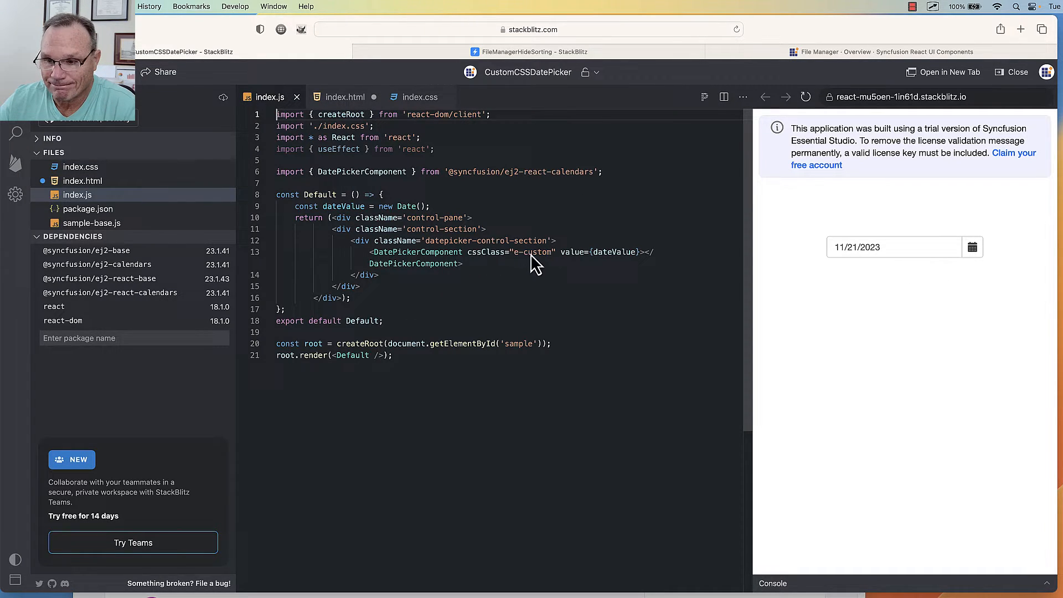
pyautogui.moveTo(404, 258)
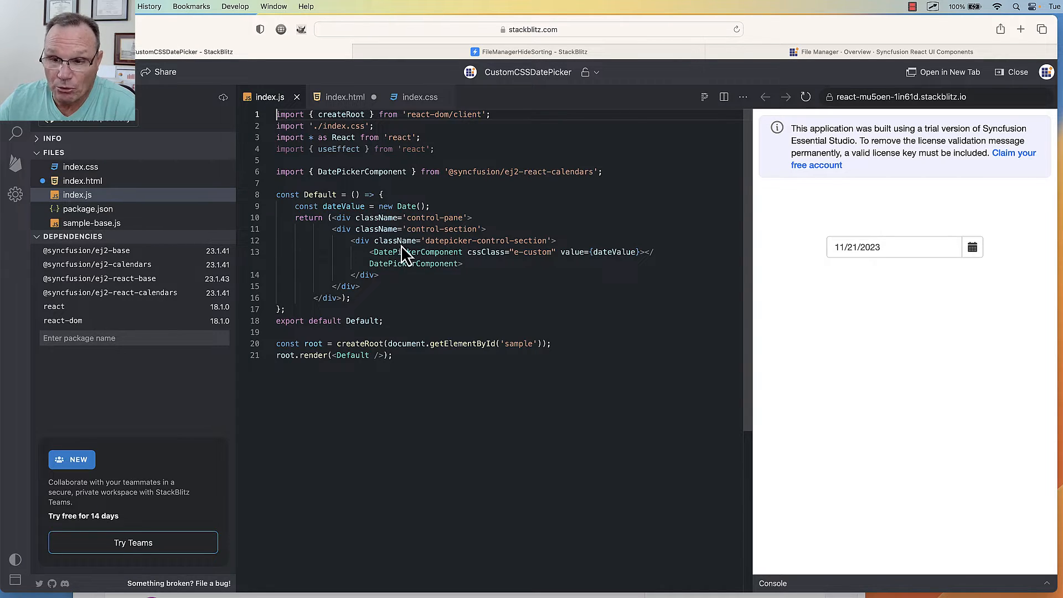